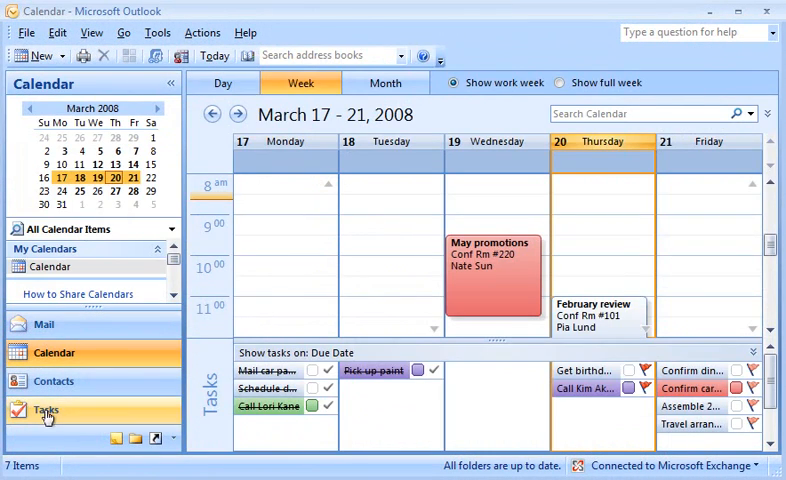
View the to-do task list, then switch back to the mail Inbox.
left_click(46, 410)
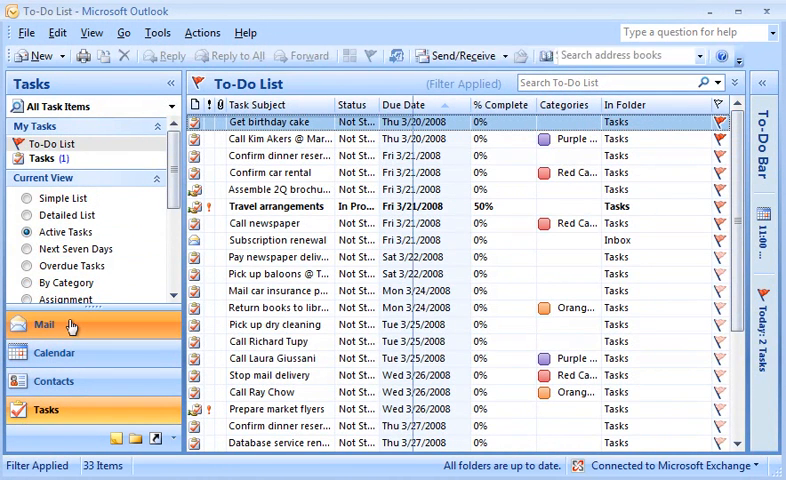
left_click(44, 324)
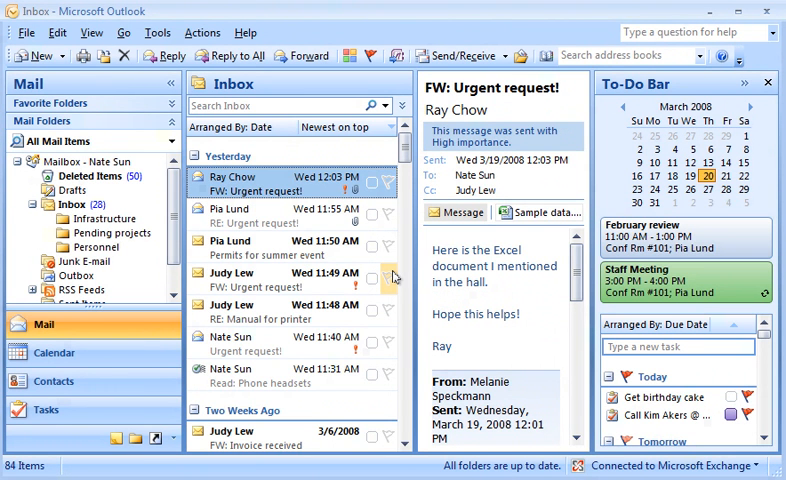
Flag the urgent request e-mail and add a 'Prepare marketing flyers' task in the To-Do Bar.
left_click(388, 278)
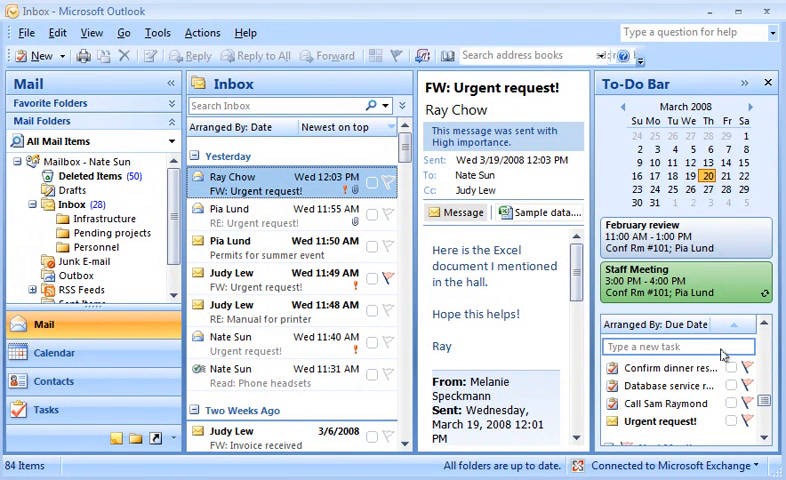
left_click(677, 346)
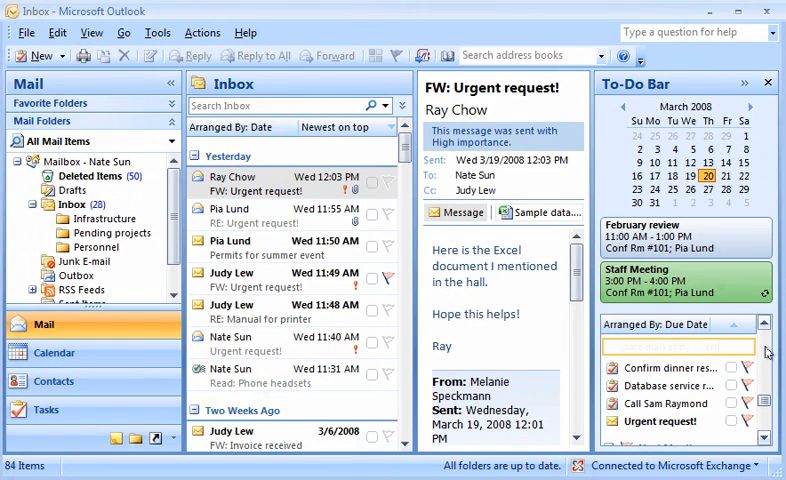
type("Prepare marketing flyers")
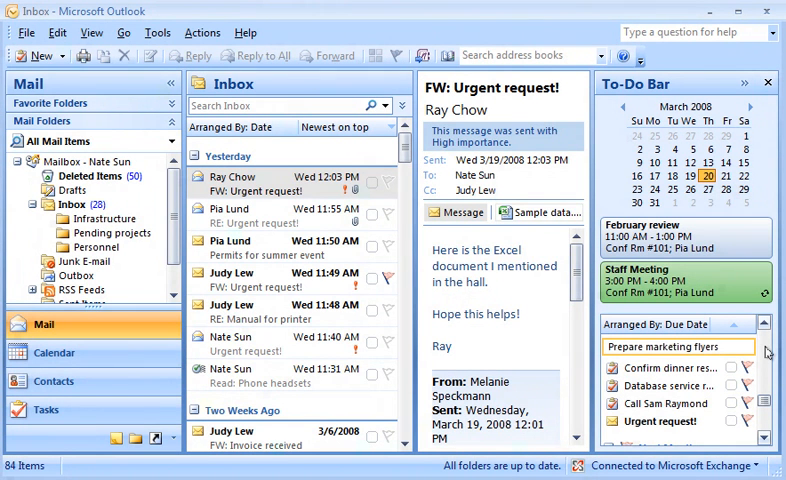
left_click(678, 346)
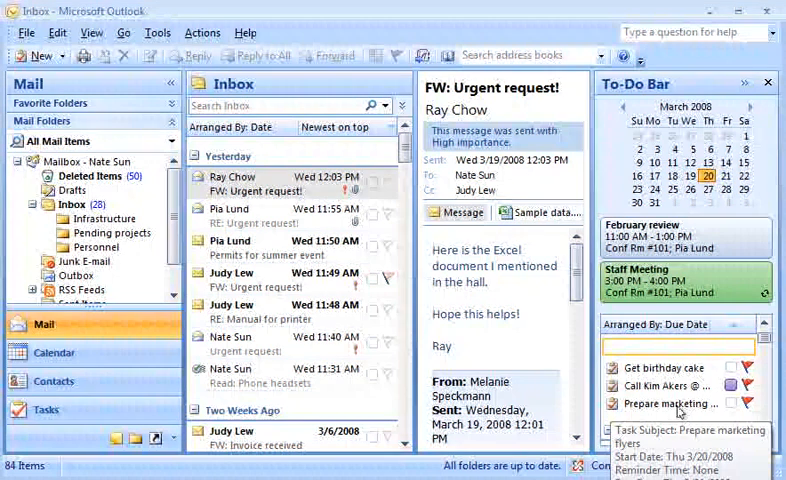
Make 'Prepare marketing flyers' High priority, due March 27, and assign it.
double_click(668, 403)
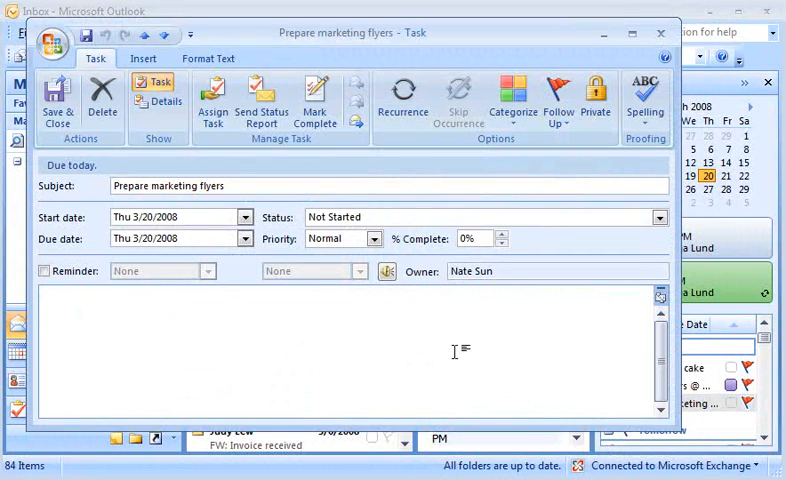
left_click(374, 238)
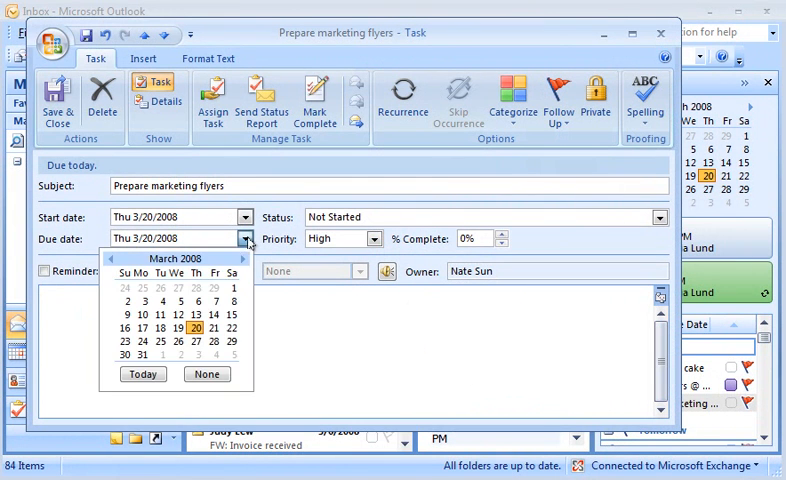
left_click(203, 342)
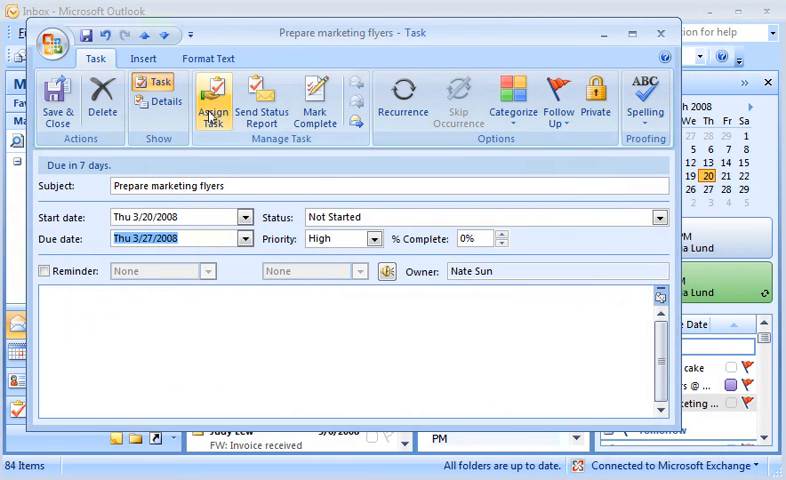
left_click(213, 100)
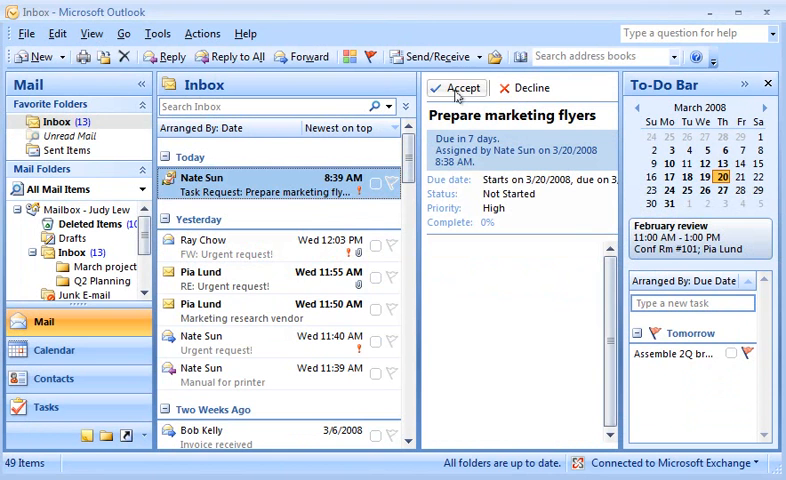
Accept the flyers task and send a status report: 'I am writing a draft…'.
left_click(456, 88)
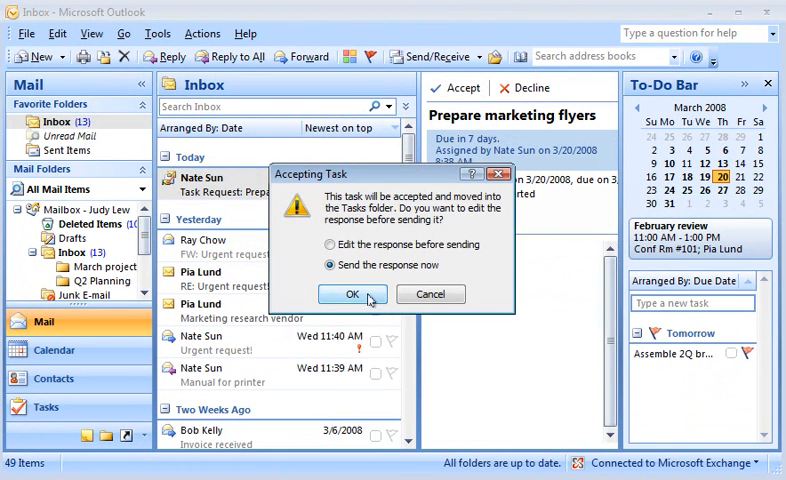
left_click(351, 294)
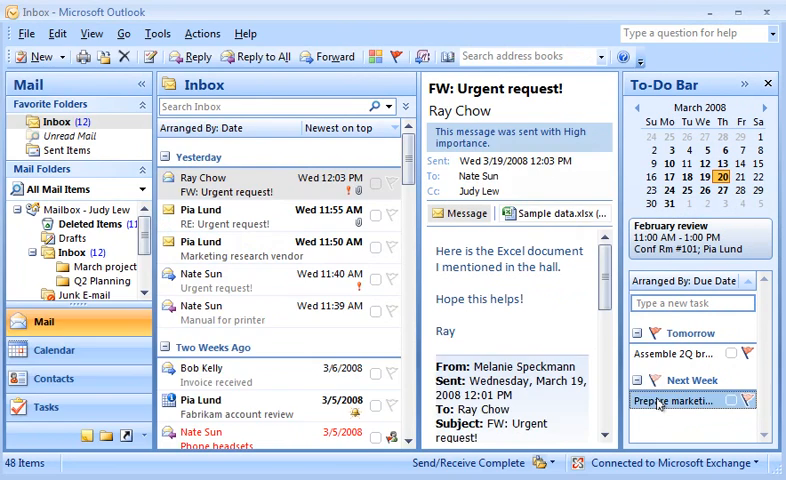
double_click(678, 401)
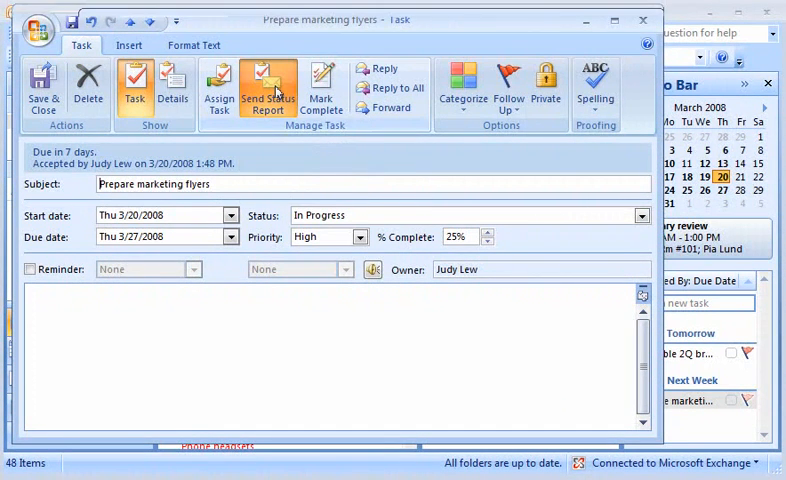
left_click(267, 88)
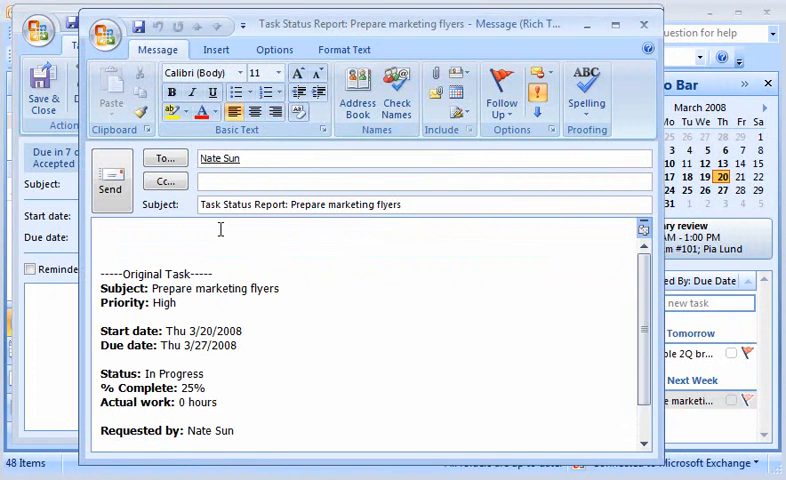
type("I am writing a draft and will send for your review later this week.")
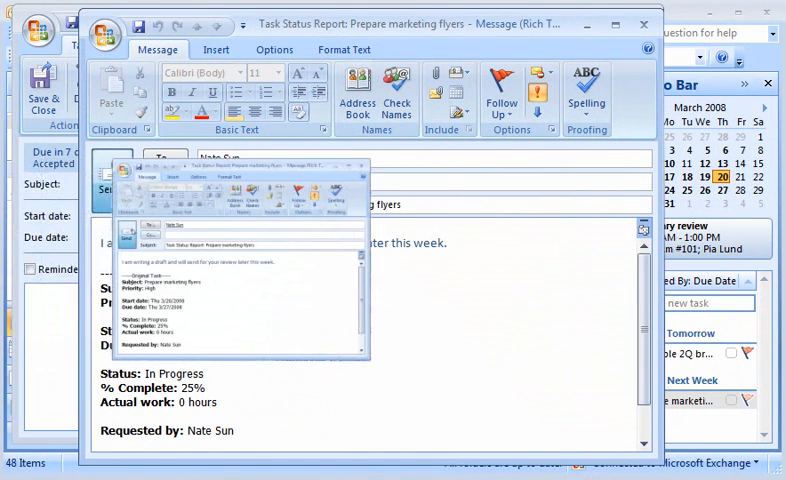
left_click(643, 24)
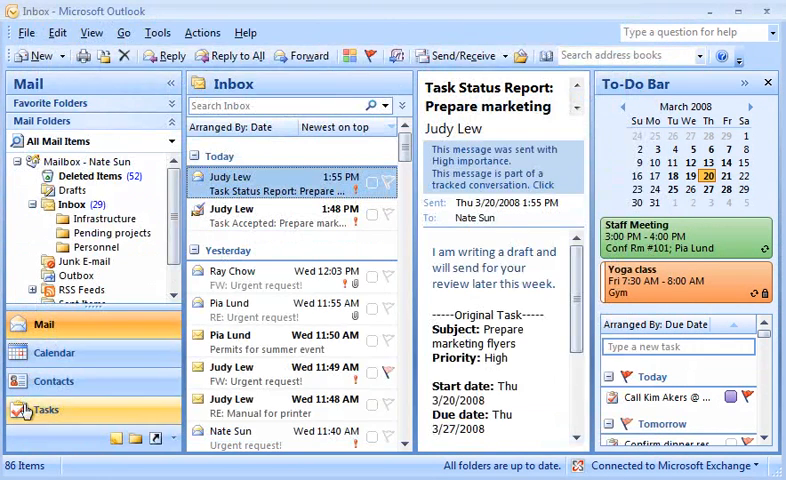
Check the flyers task at In Progress, 25% in Tasks, then return to the Inbox.
left_click(46, 409)
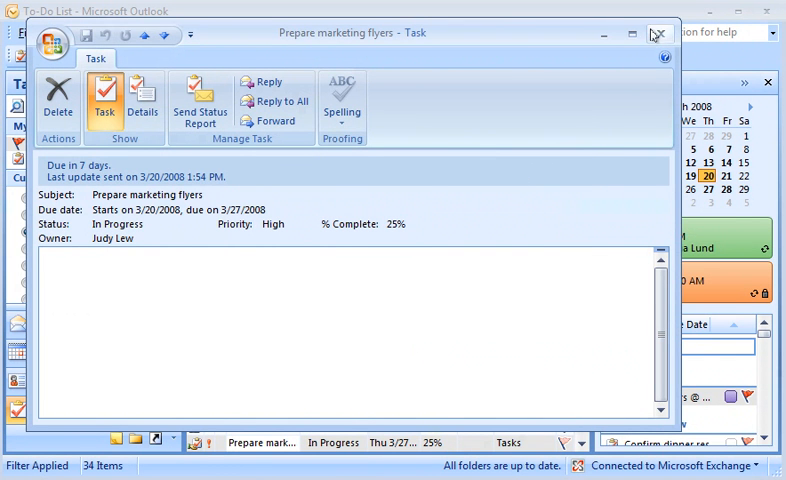
left_click(655, 33)
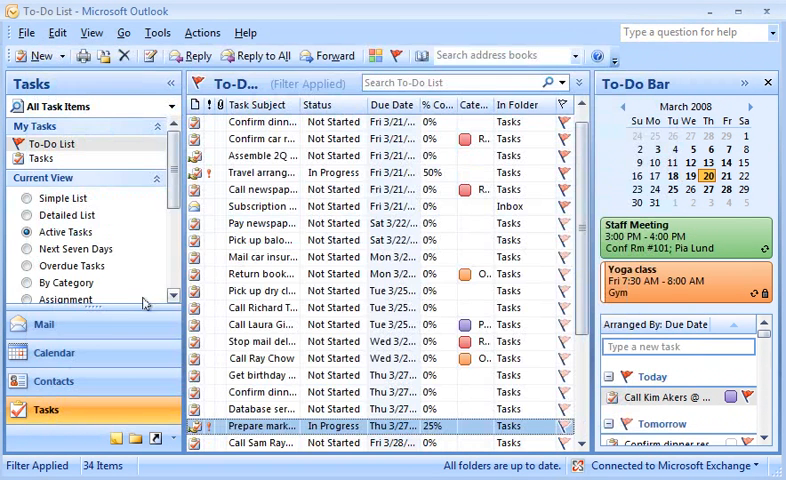
left_click(44, 324)
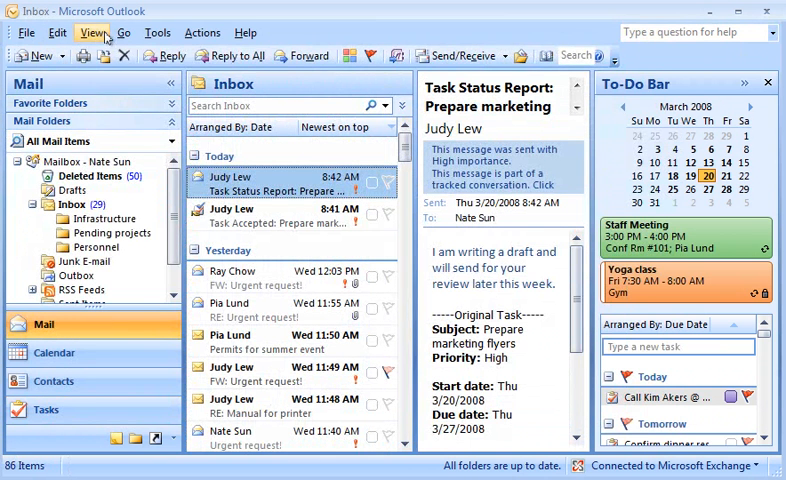
left_click(91, 32)
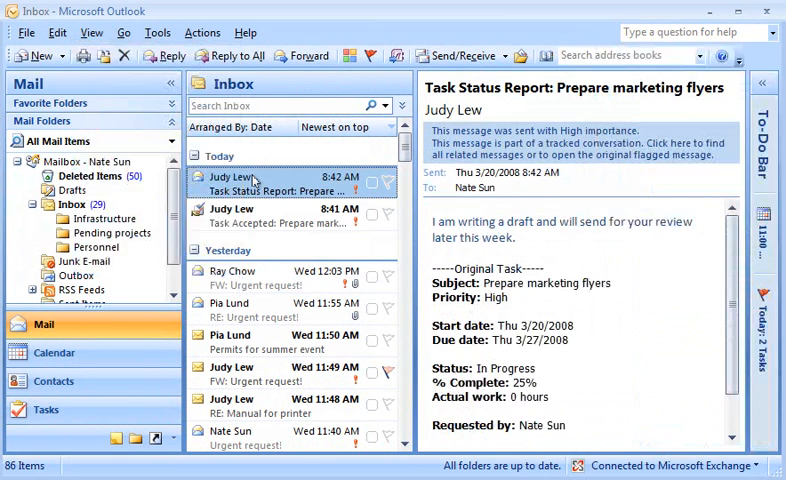
left_click(91, 32)
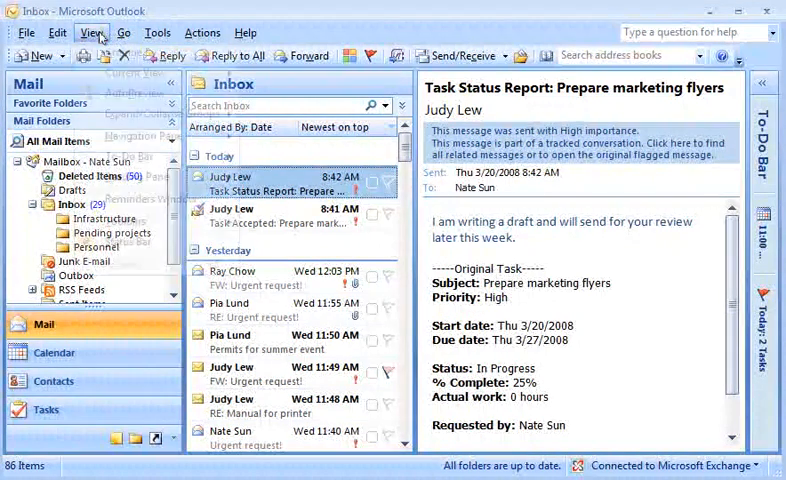
left_click(92, 32)
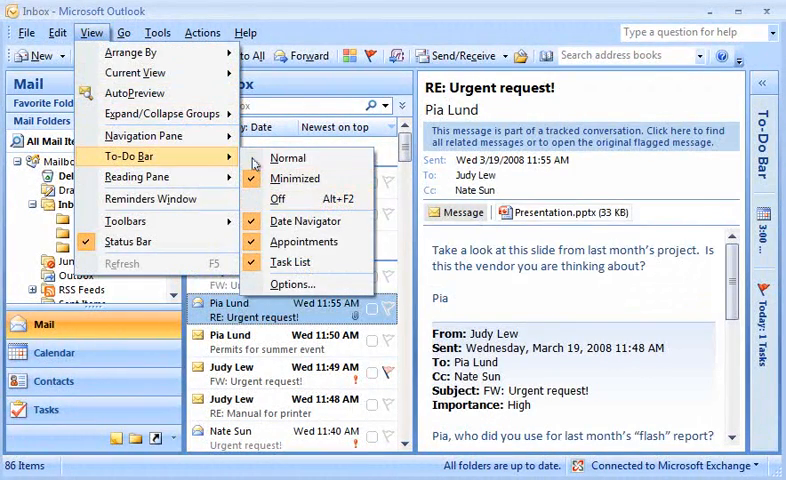
left_click(288, 158)
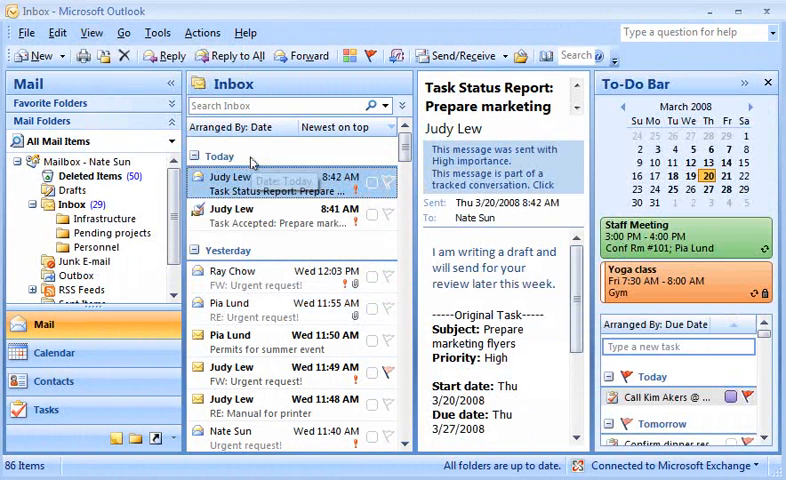
left_click(92, 32)
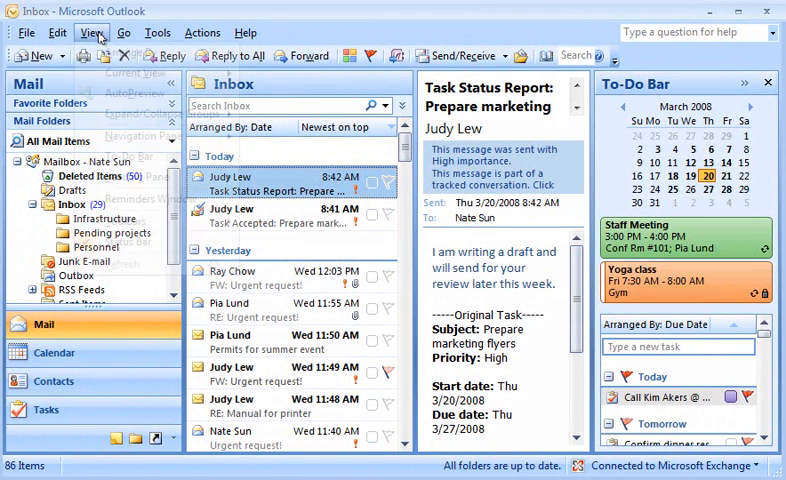
left_click(92, 32)
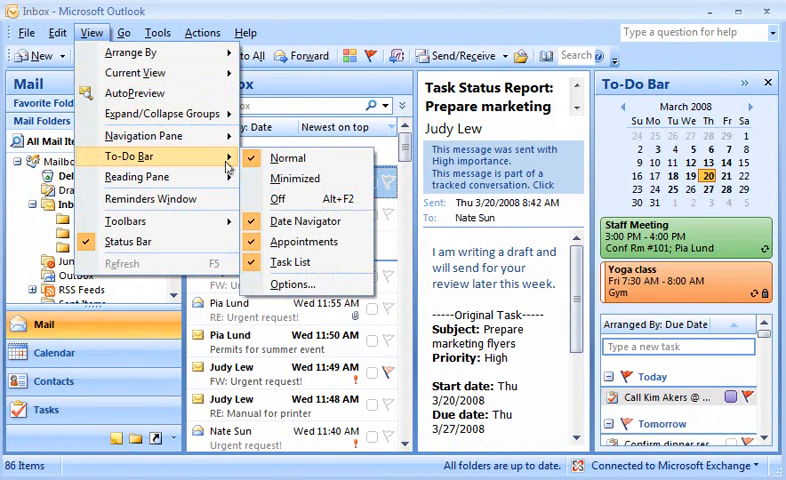
left_click(292, 284)
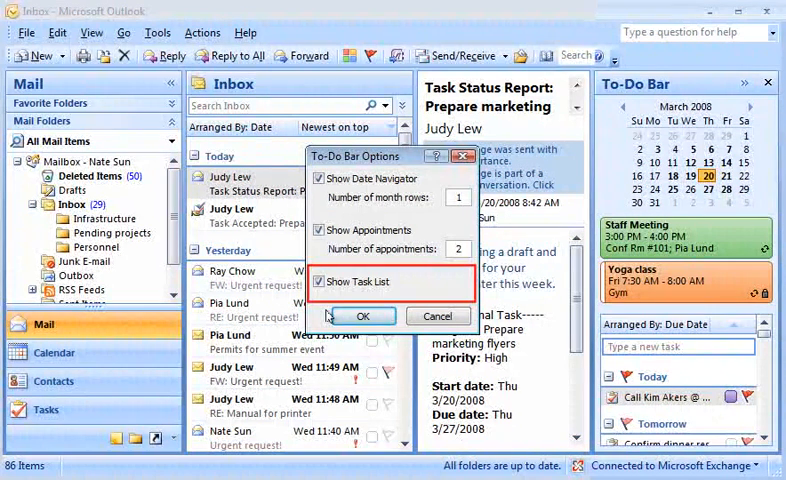
left_click(362, 316)
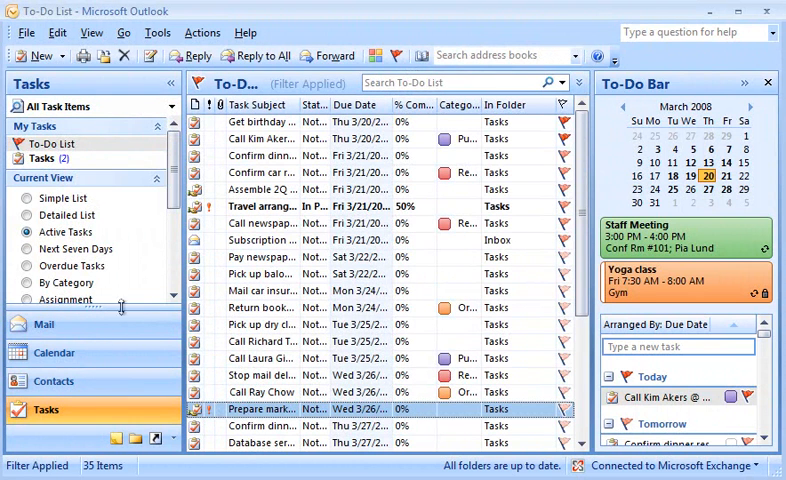
Switch the To-Do List to the By Category view.
scroll("down", 3)
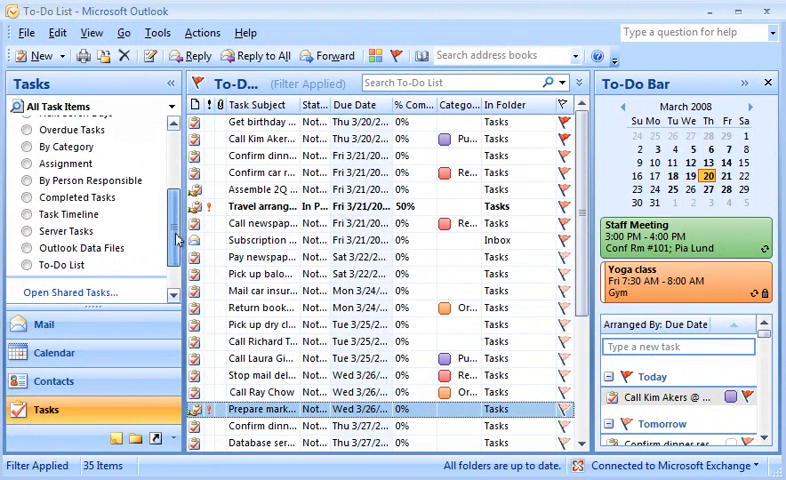
left_click(76, 197)
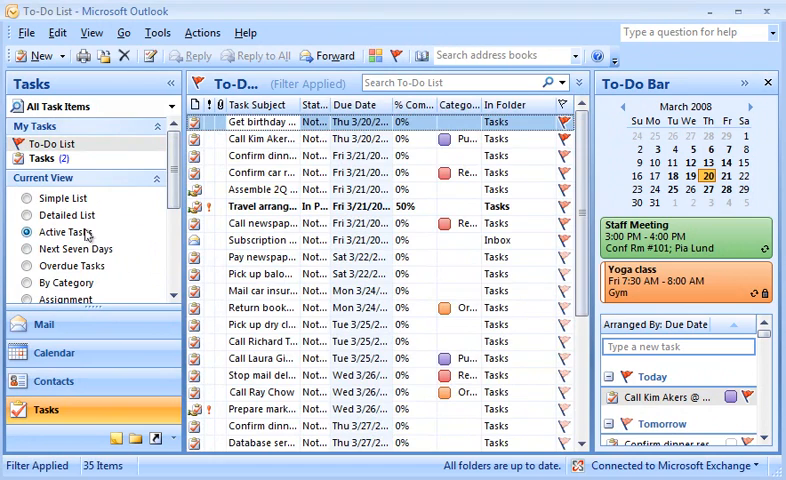
left_click(68, 282)
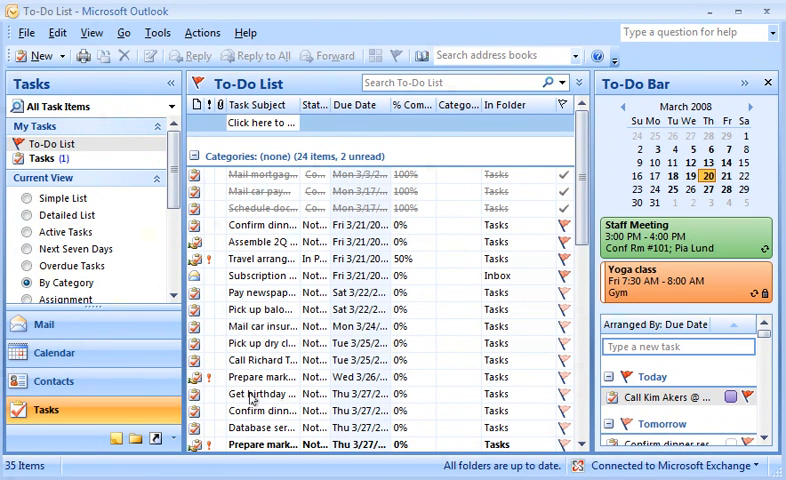
Add a March 24 reminder to 'Get birthday cake', save it, and return to Mail.
double_click(261, 393)
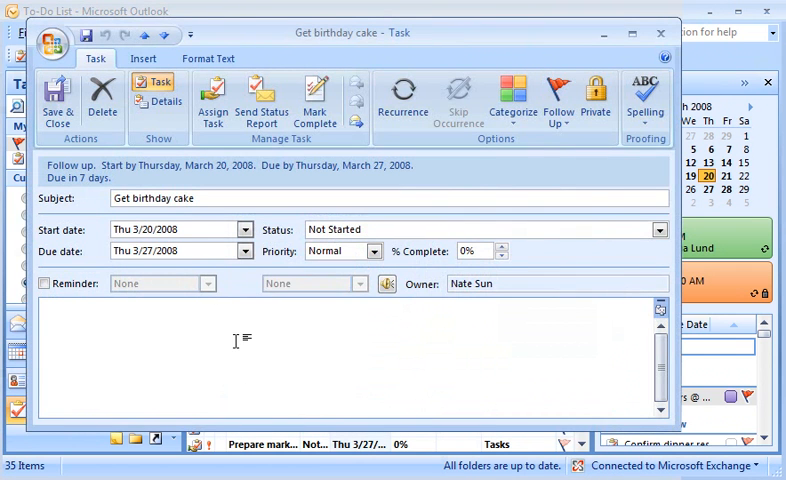
left_click(558, 100)
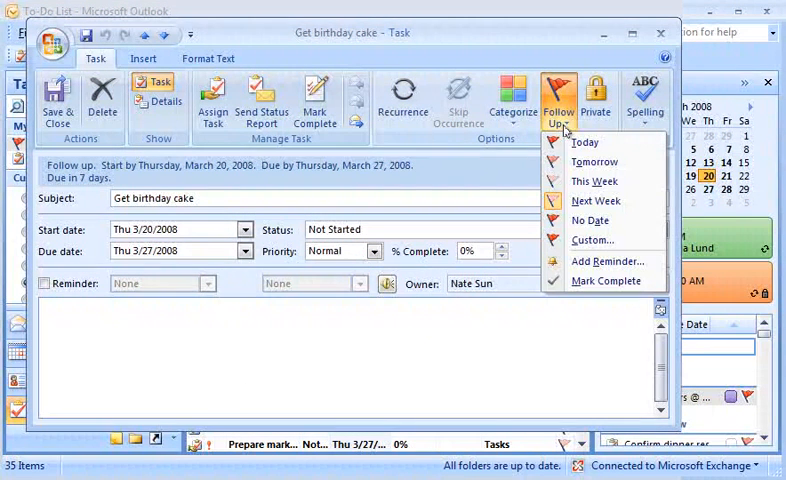
mouse_move(607, 261)
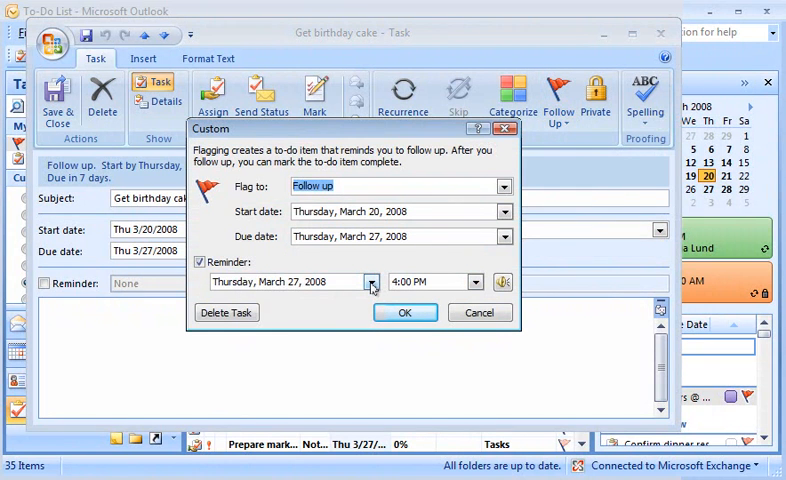
left_click(372, 281)
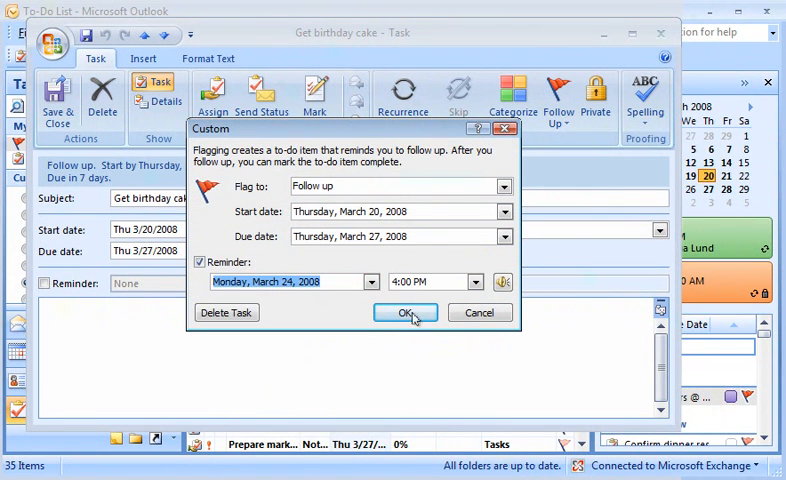
left_click(405, 312)
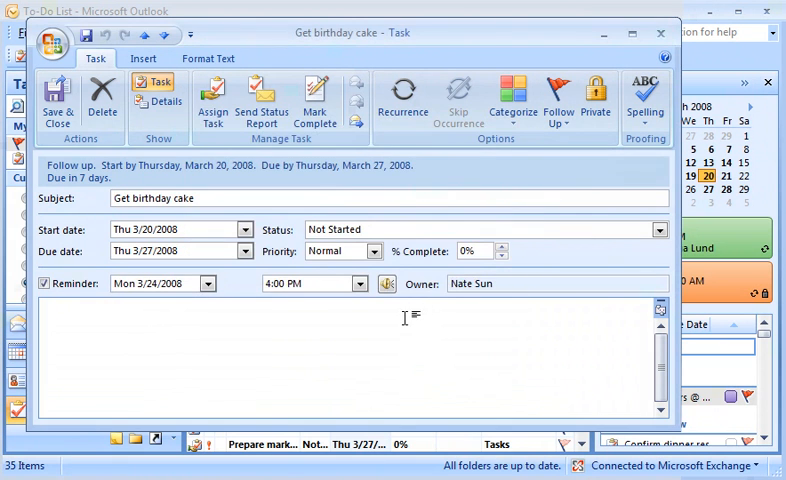
left_click(661, 32)
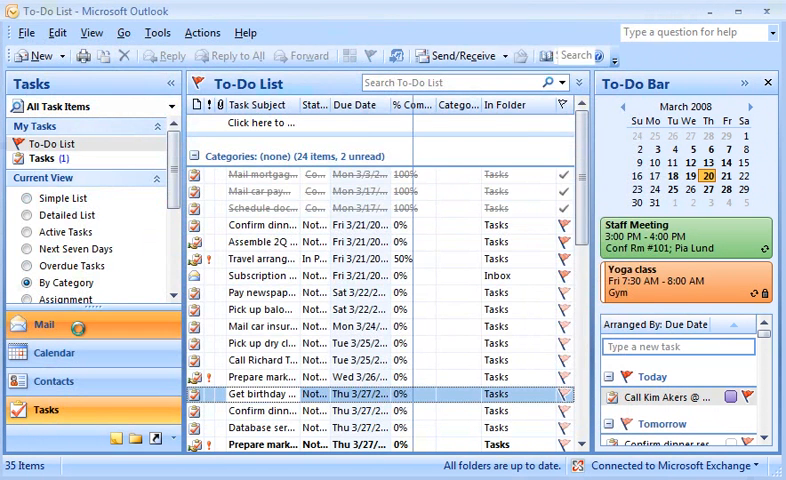
left_click(44, 324)
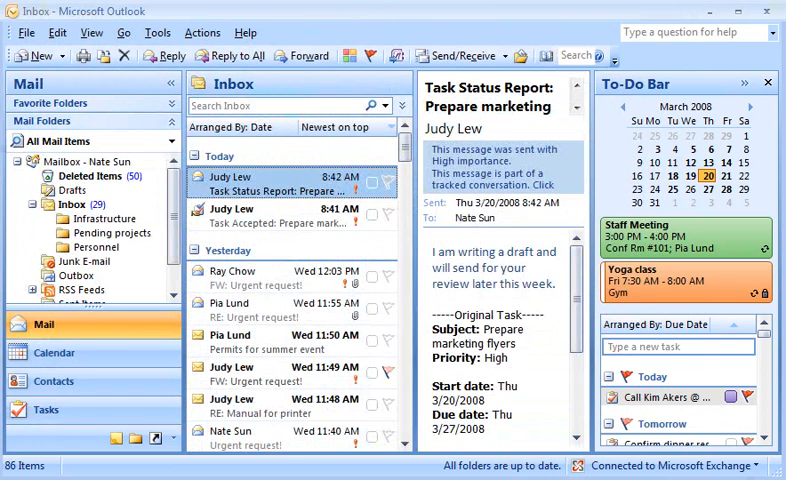